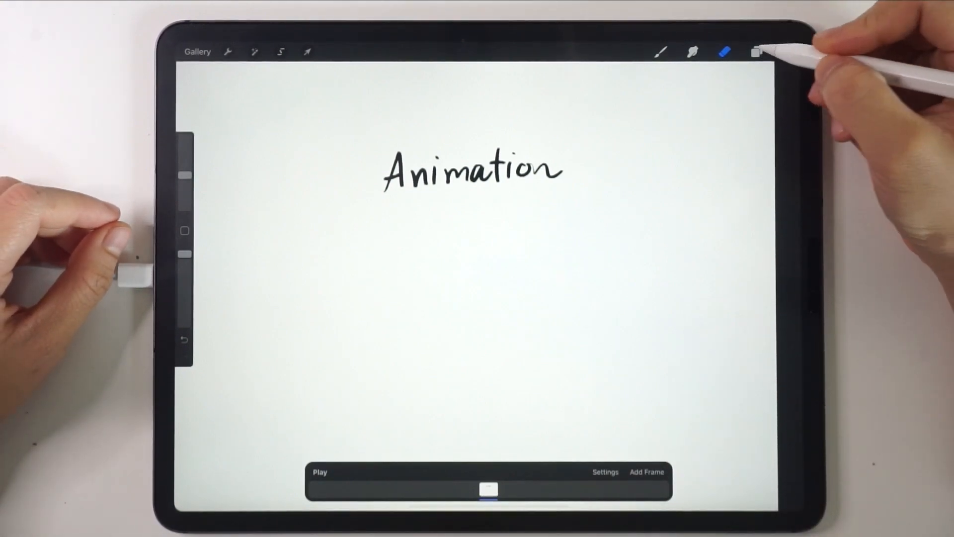
# Check the Layers panel, then close it, leaving a blank canvas with one frame.
pyautogui.click(756, 51)
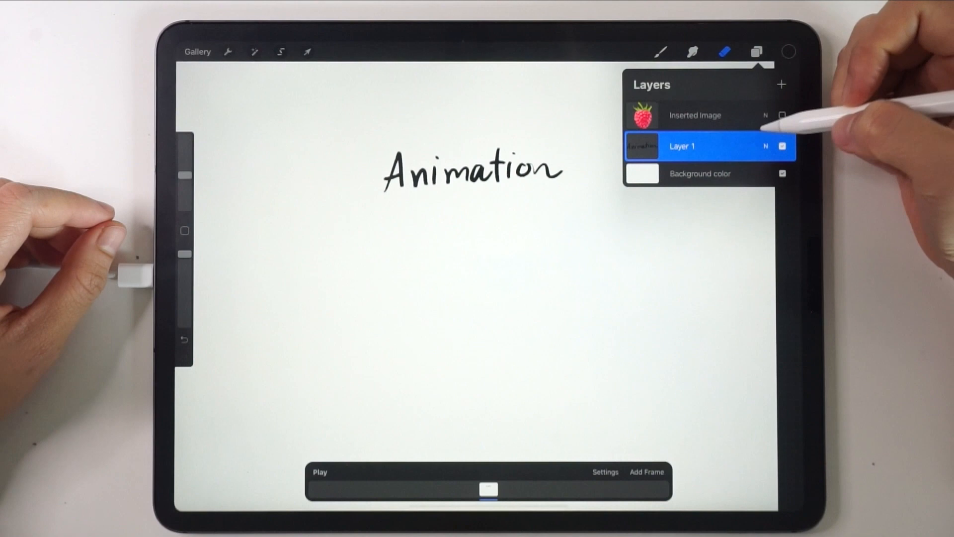
pyautogui.click(756, 51)
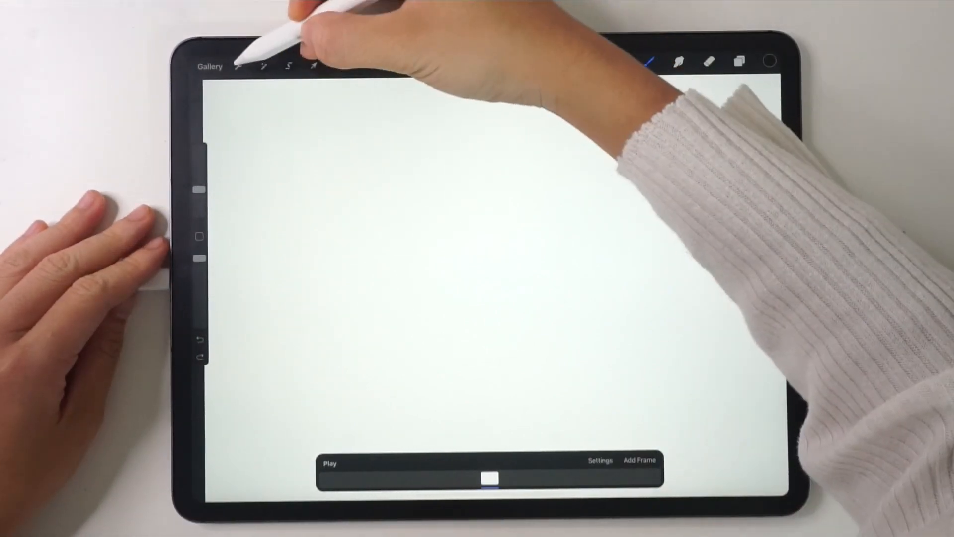
# Switch on Animation Assist from the Canvas actions.
pyautogui.click(240, 66)
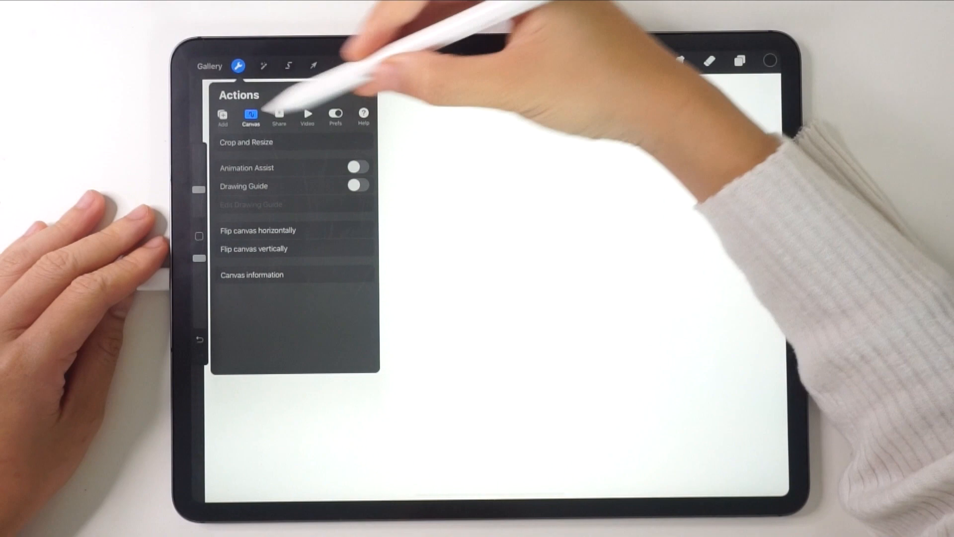
pyautogui.click(357, 167)
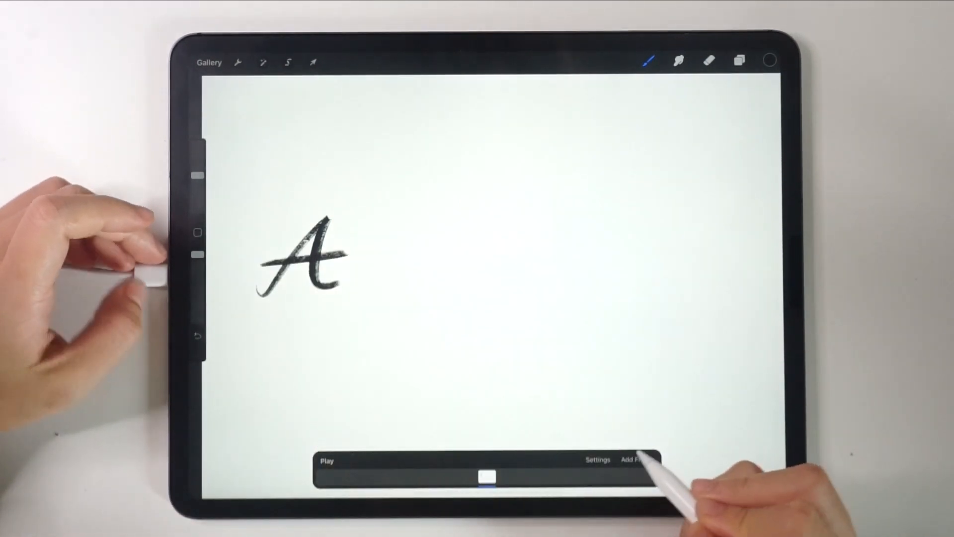
# Letter A, n, i, m and the remaining letters, adding a new frame after each.
pyautogui.click(637, 459)
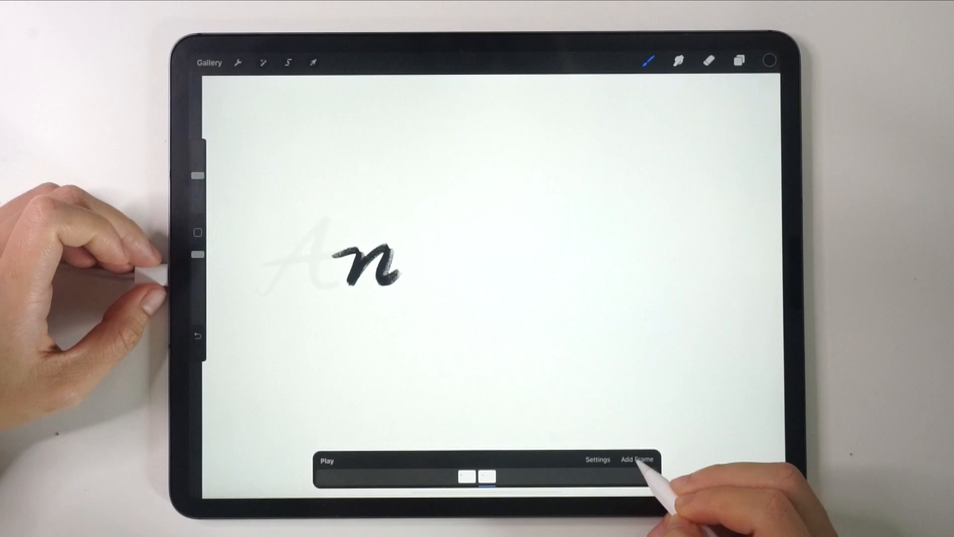
pyautogui.click(637, 459)
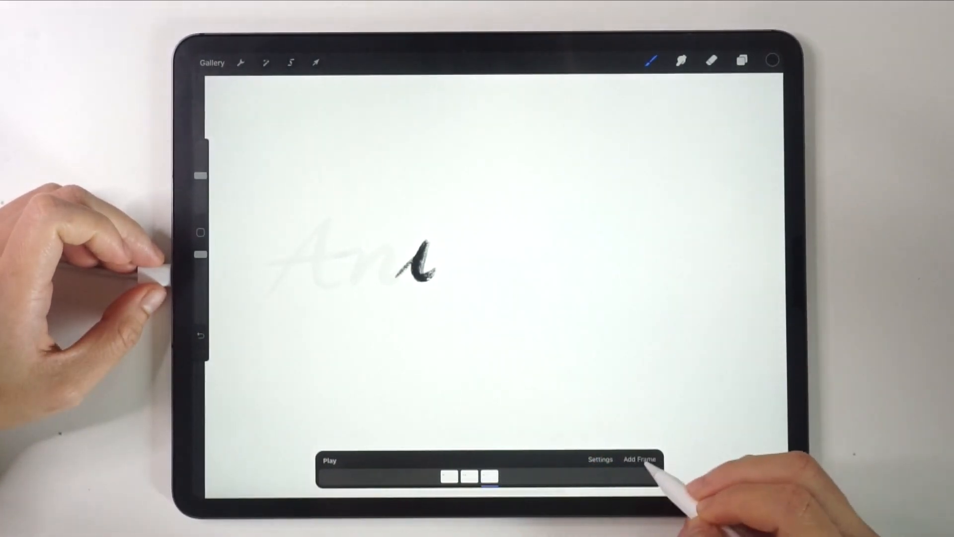
pyautogui.click(639, 458)
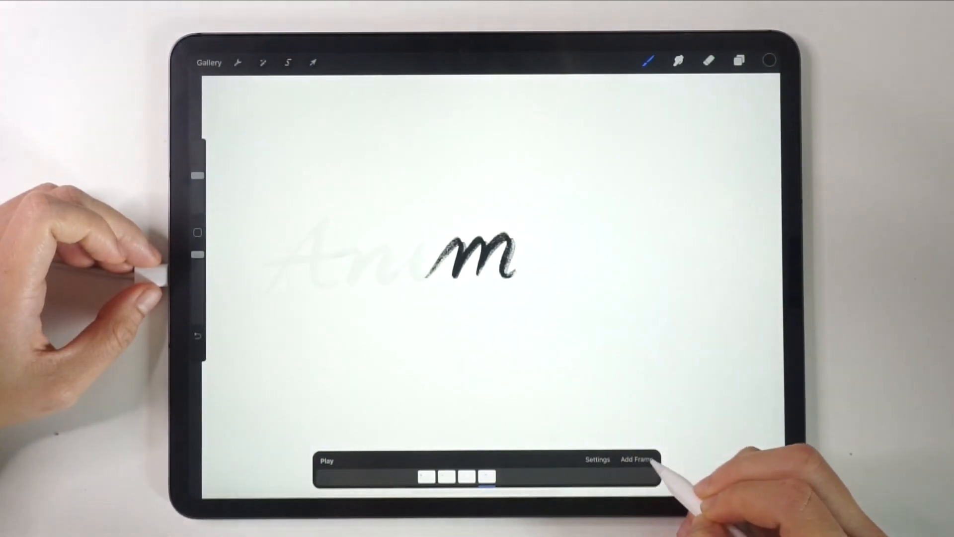
pyautogui.click(637, 459)
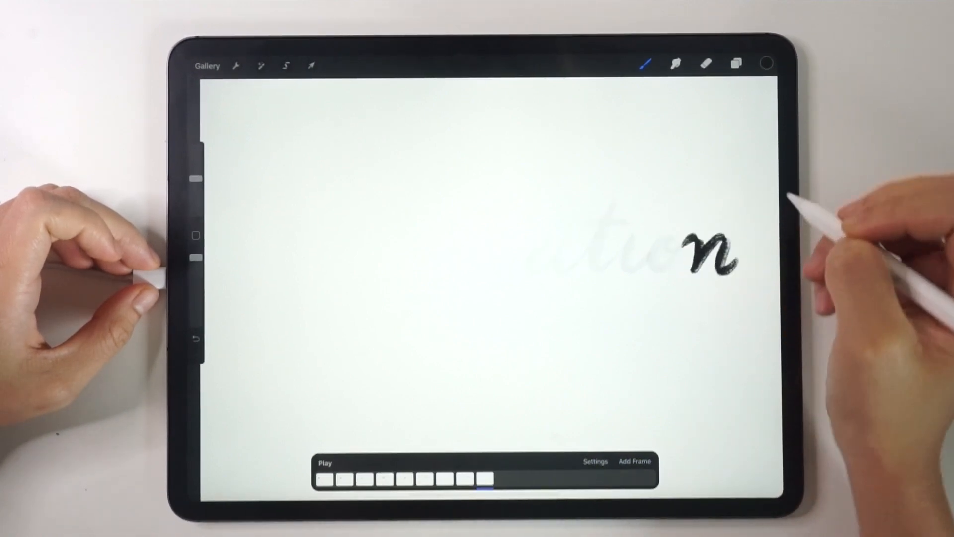
# Play the lettering on loop at 10 fps, with eight onion-skin frames at 39%.
pyautogui.click(324, 463)
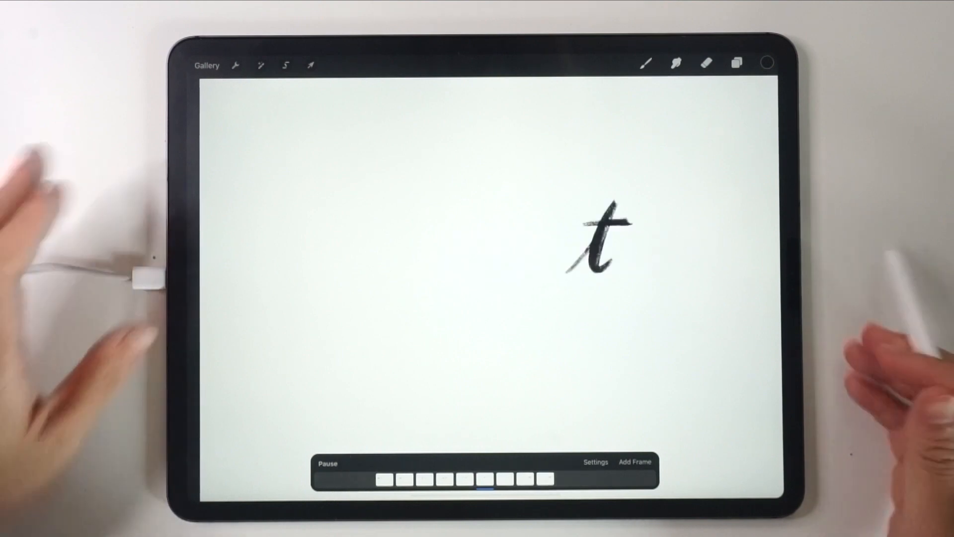
pyautogui.click(595, 461)
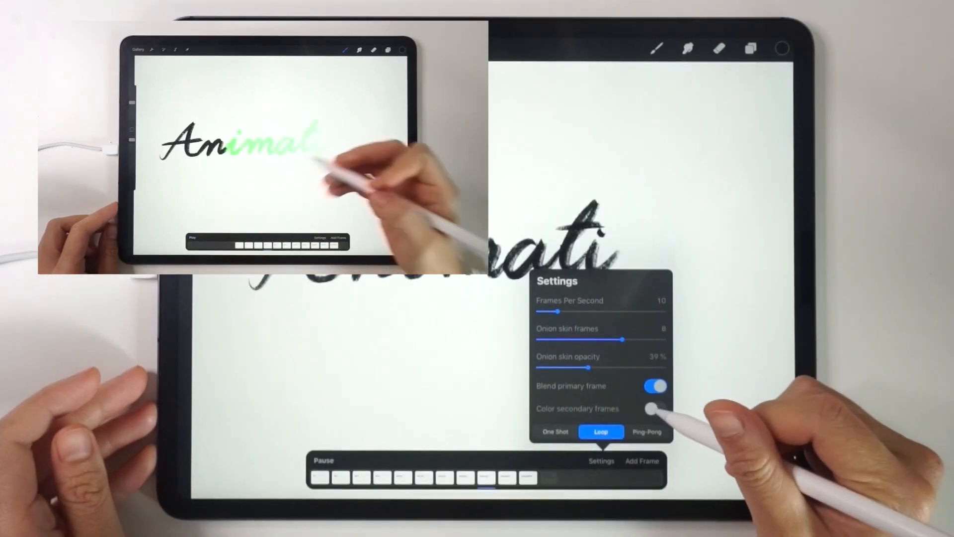
pyautogui.click(655, 409)
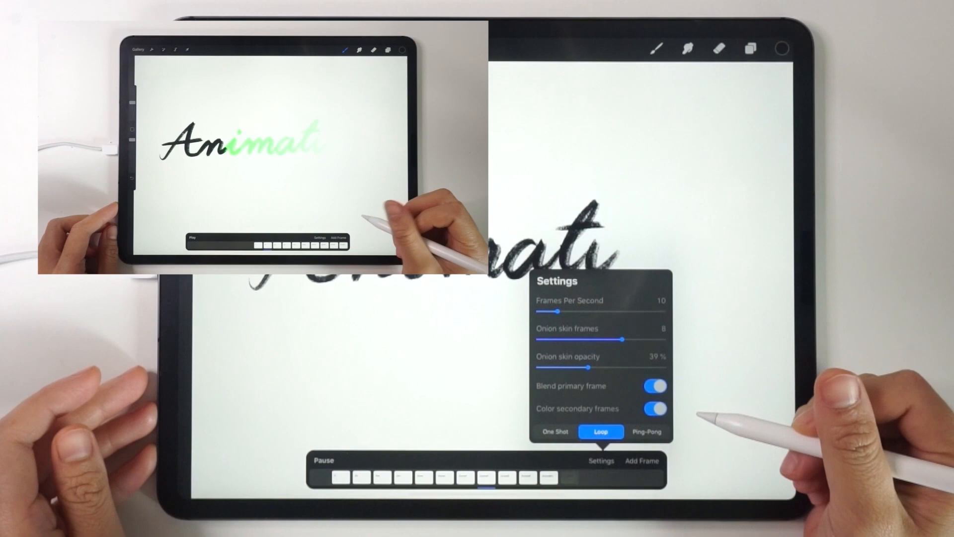
pyautogui.click(655, 409)
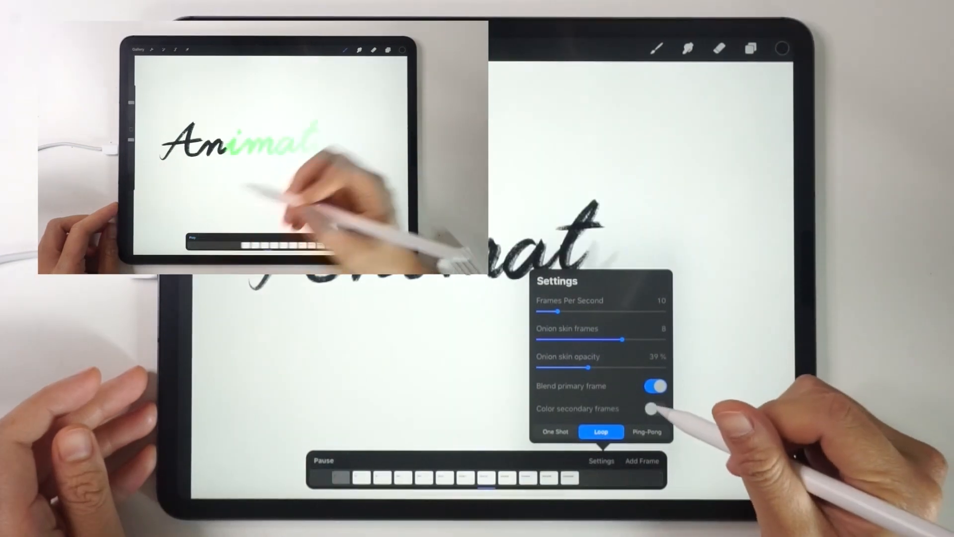
pyautogui.click(656, 409)
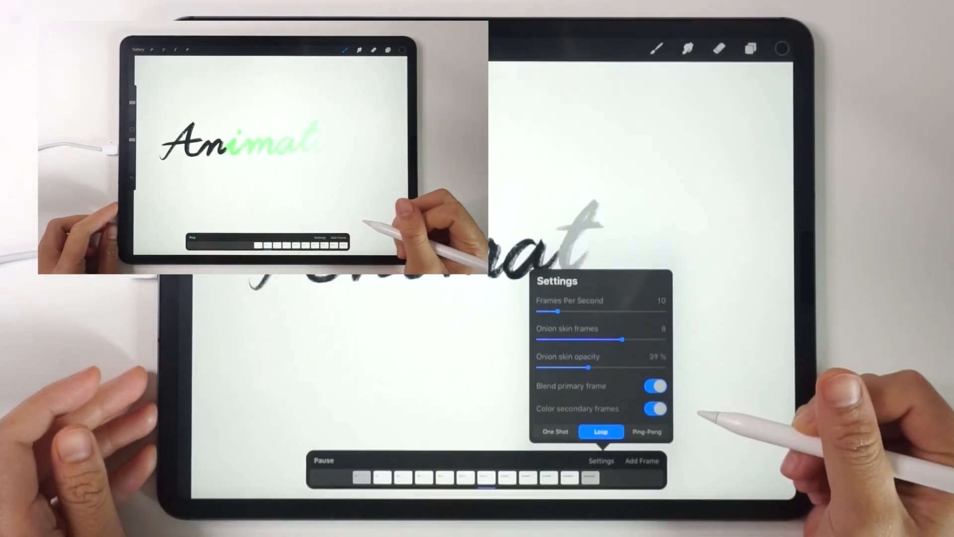
pyautogui.click(655, 408)
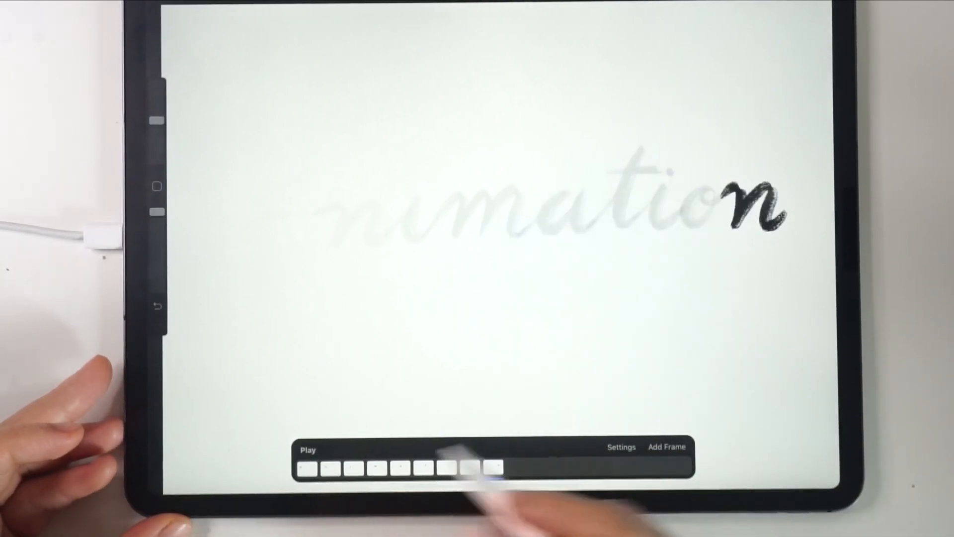
# Set playback to One Shot and play the animation through once.
pyautogui.click(667, 446)
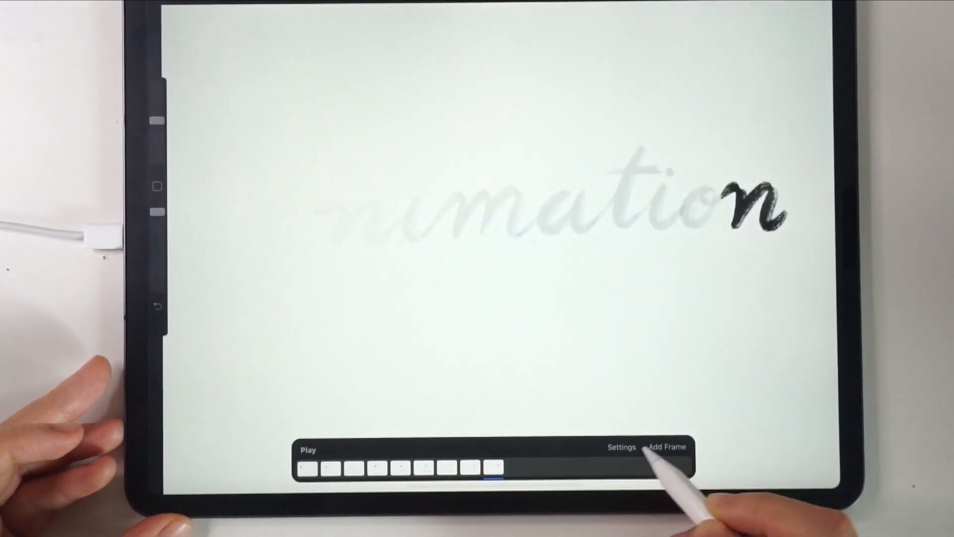
pyautogui.click(621, 446)
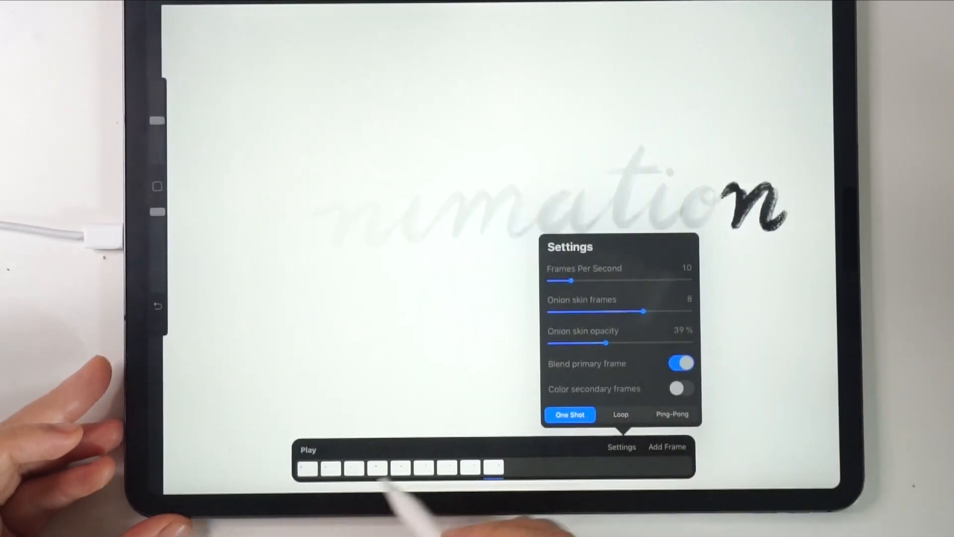
pyautogui.click(307, 450)
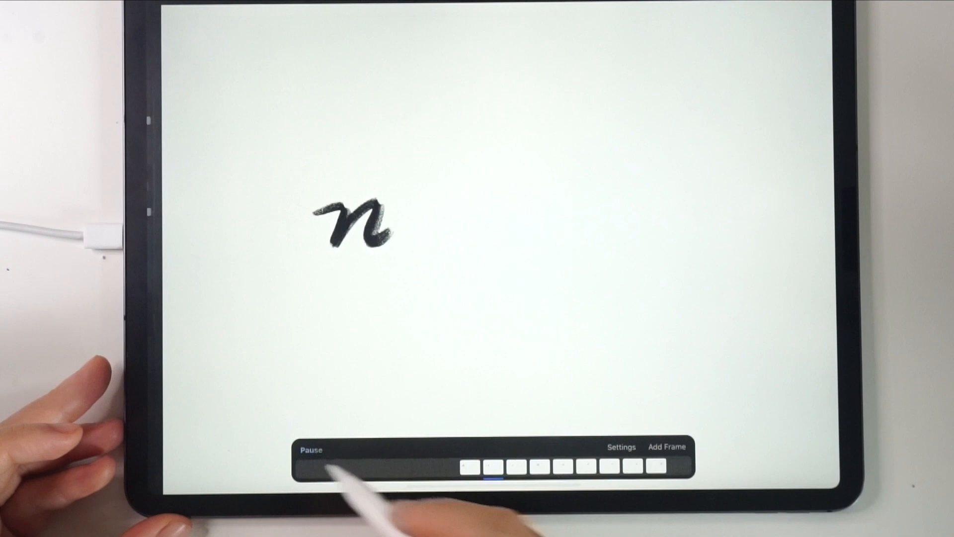
# Switch playback to Ping-Pong and play the animation back and forth.
pyautogui.click(621, 447)
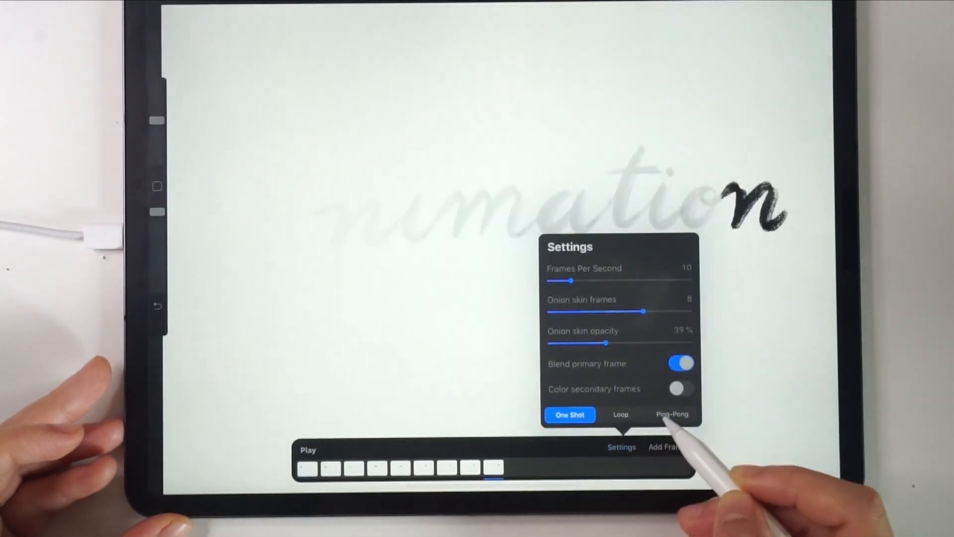
pyautogui.click(621, 414)
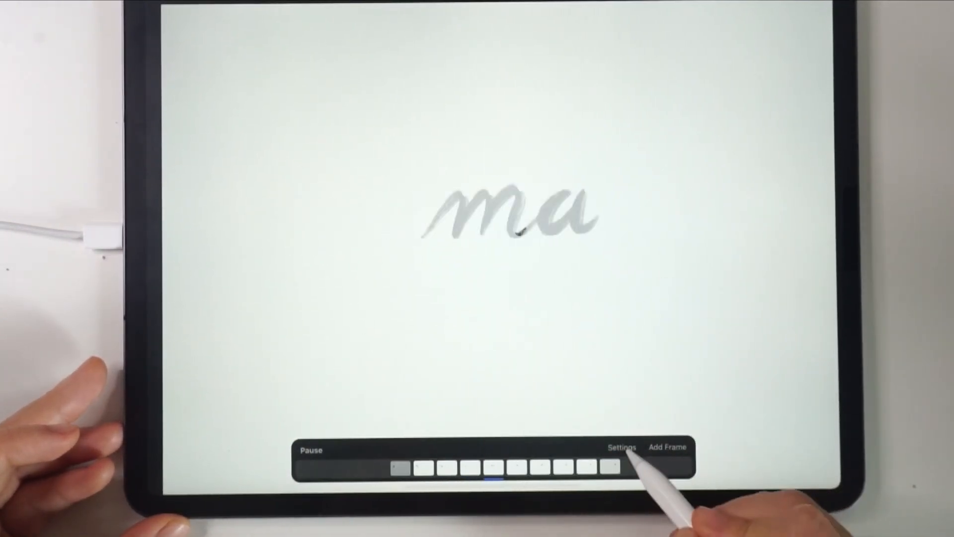
pyautogui.click(621, 447)
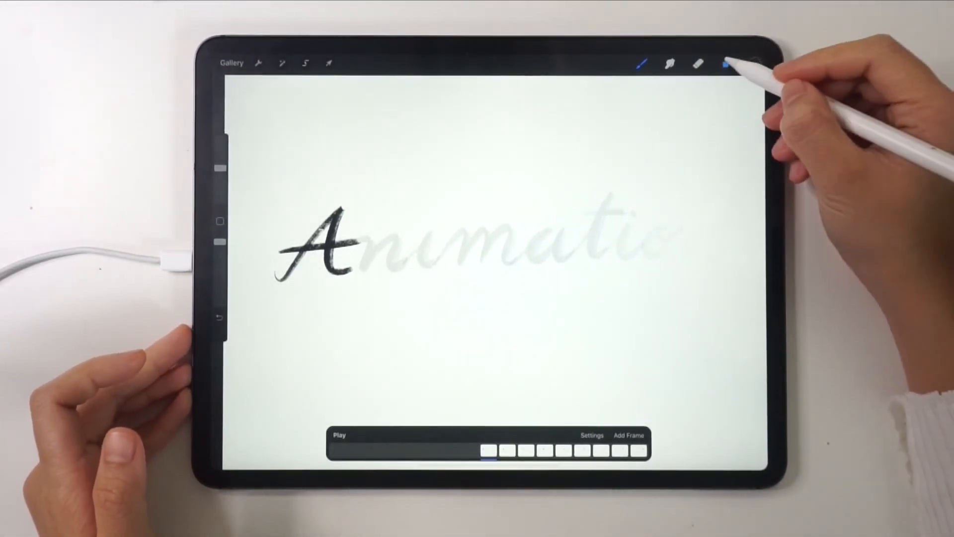
# Duplicate the A frame layer and draw a cursive n beside the A.
pyautogui.click(725, 63)
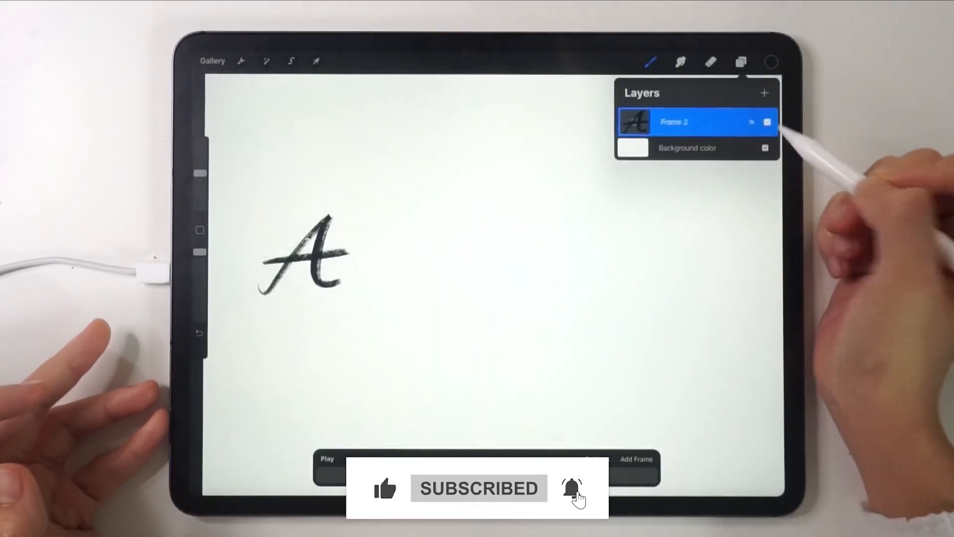
pyautogui.click(636, 459)
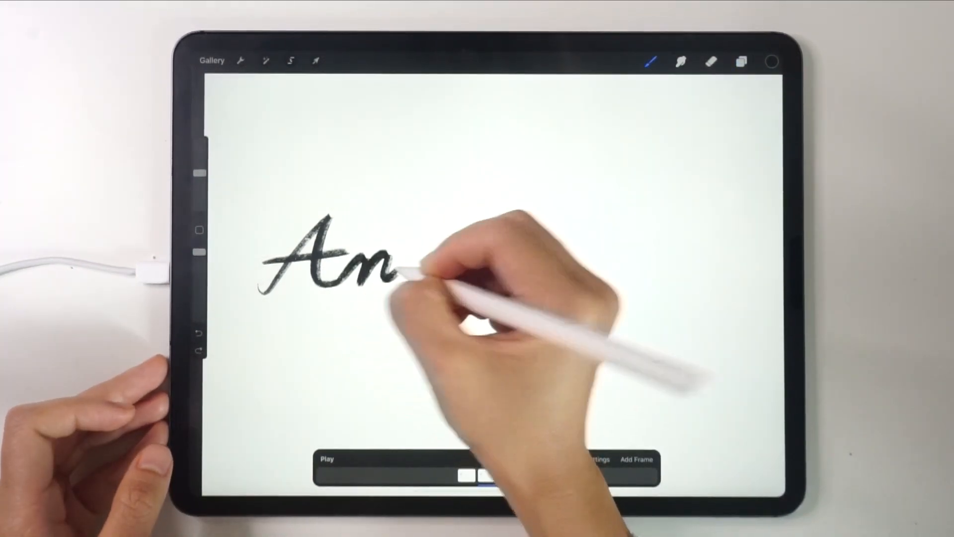
# Duplicate the previous frame in Layers and letter the t on it.
pyautogui.click(740, 60)
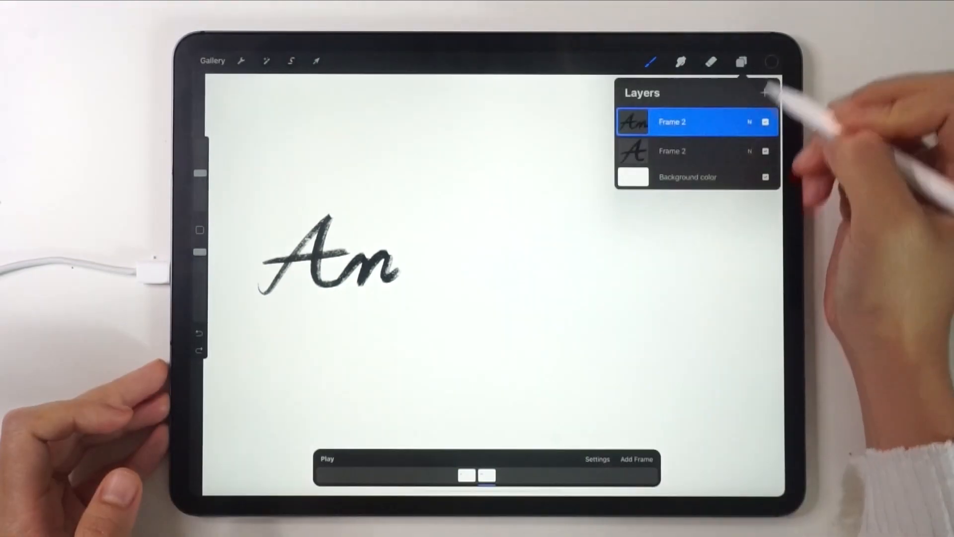
pyautogui.click(765, 93)
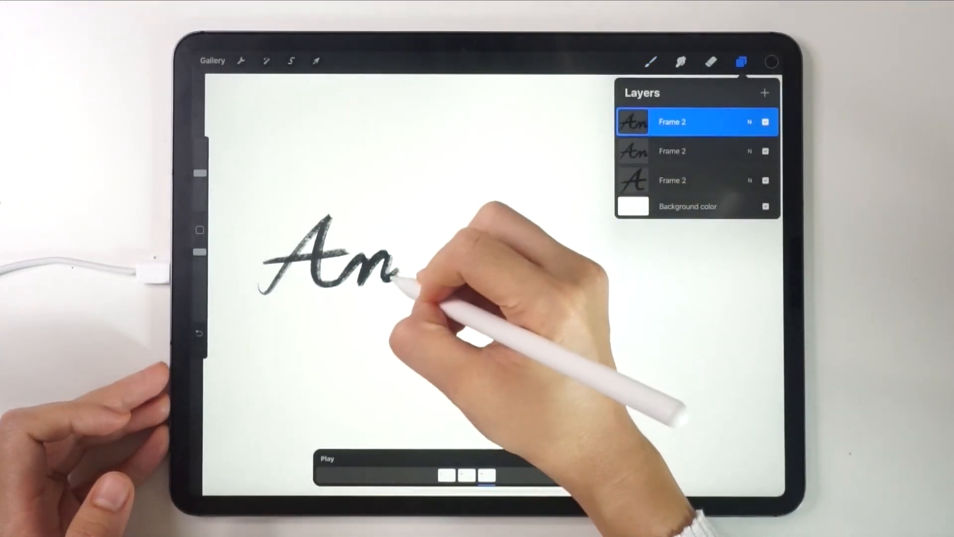
pyautogui.click(741, 61)
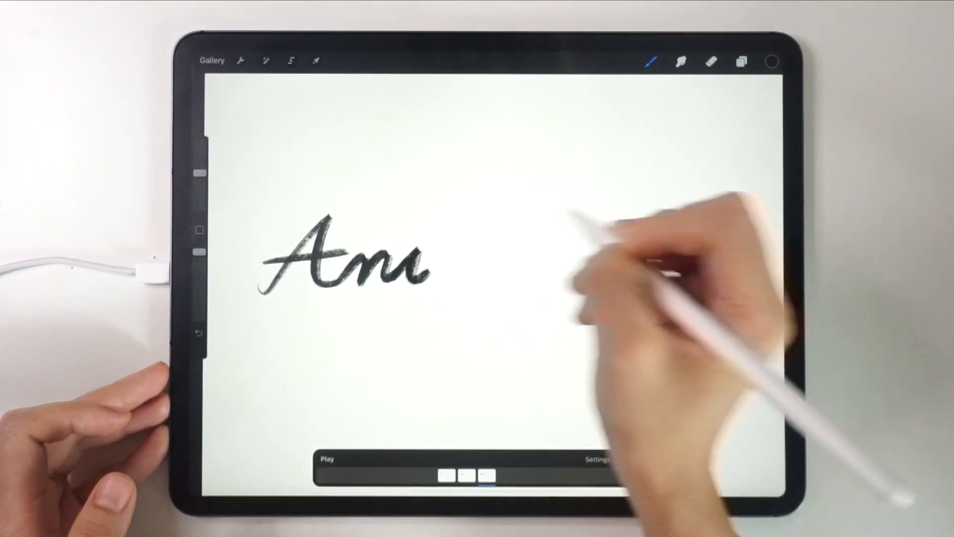
pyautogui.click(740, 60)
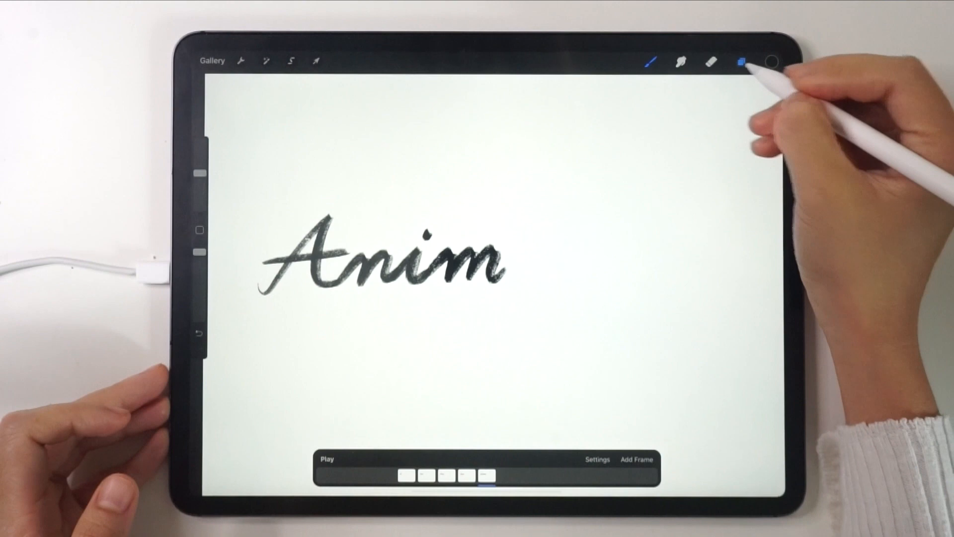
pyautogui.click(740, 61)
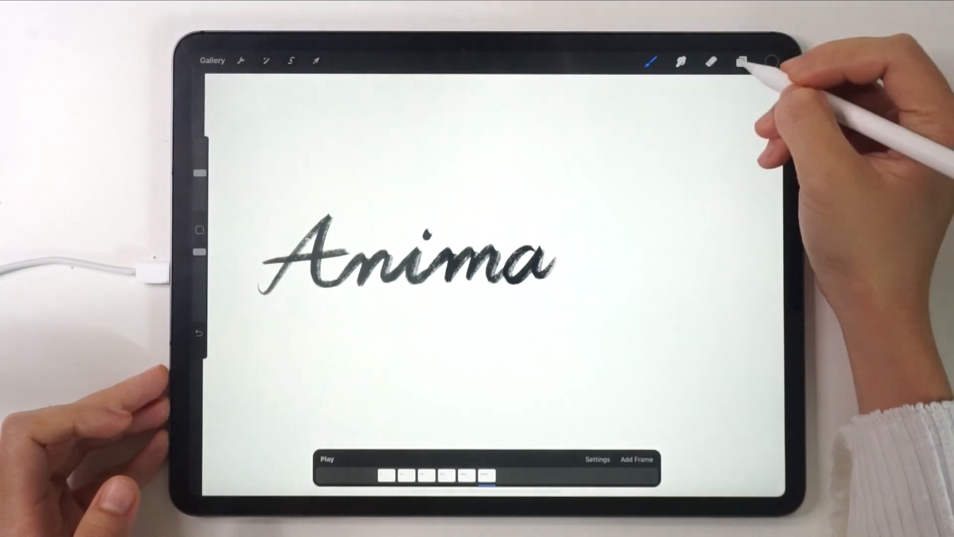
pyautogui.click(740, 61)
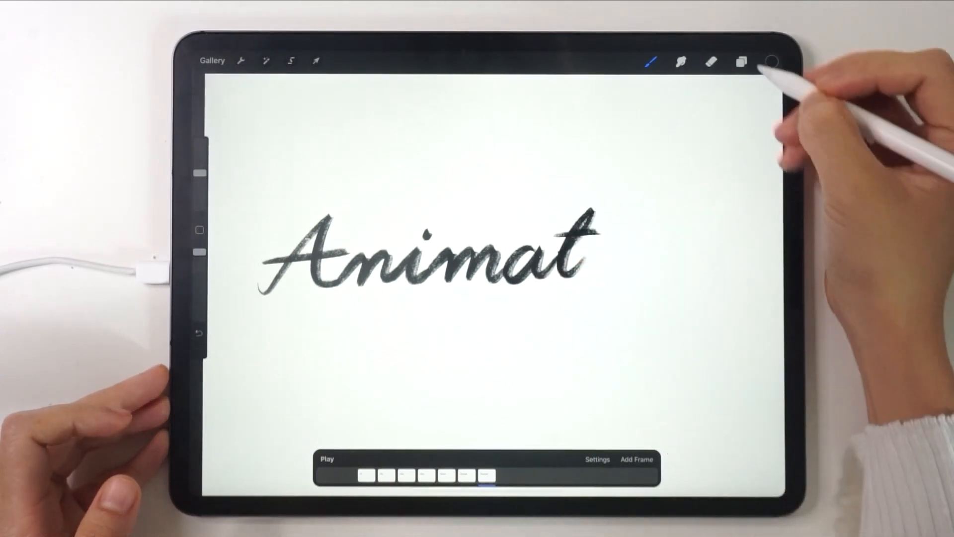
# Add frames for the letters i and o, drawing each on its own frame.
pyautogui.click(740, 61)
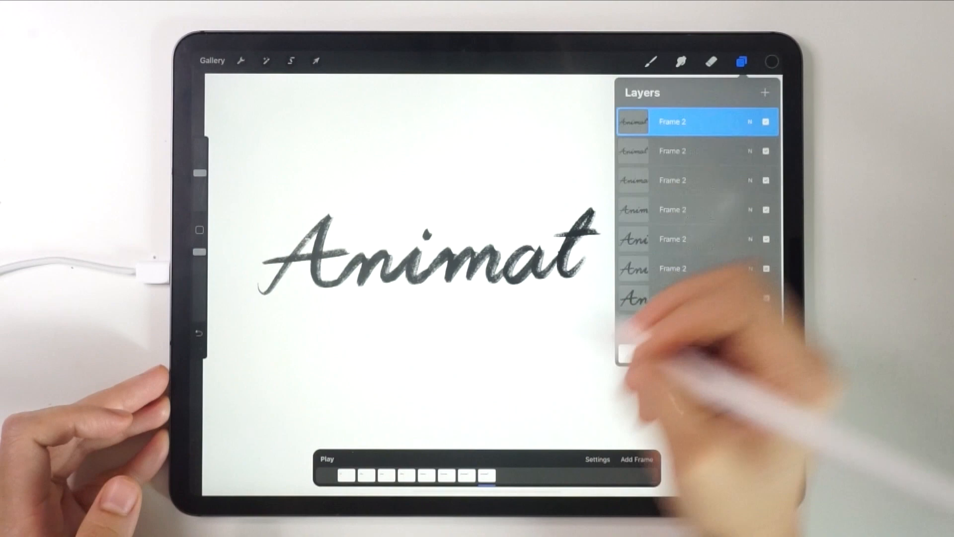
pyautogui.click(740, 61)
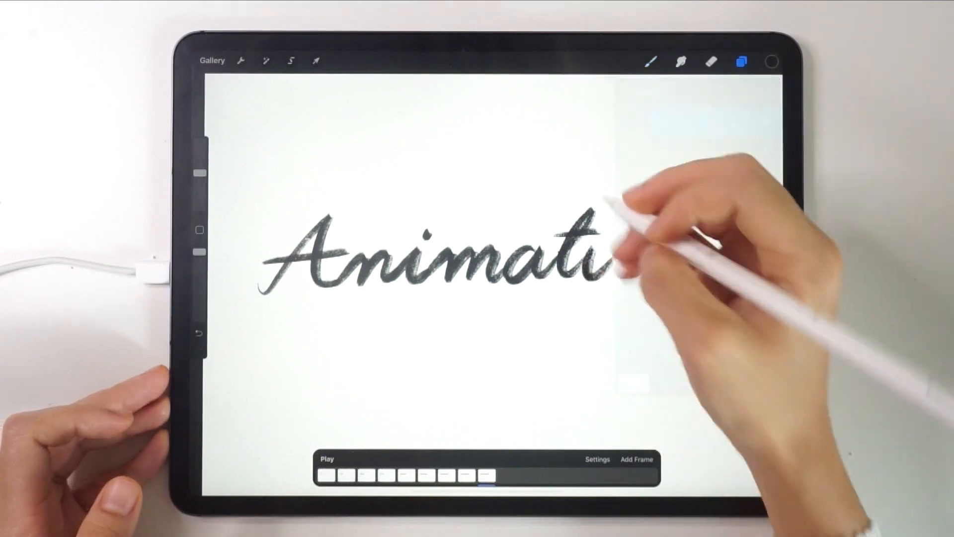
pyautogui.click(740, 60)
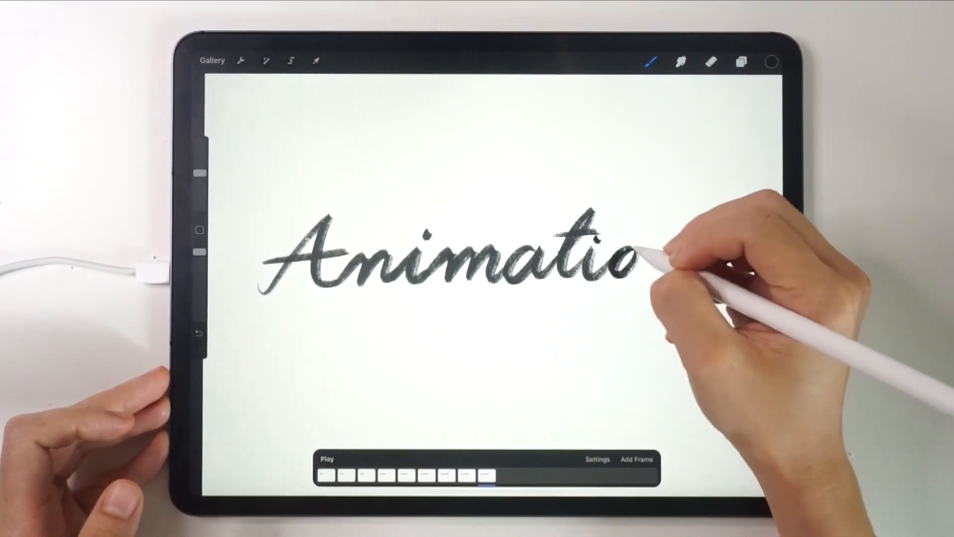
pyautogui.click(741, 60)
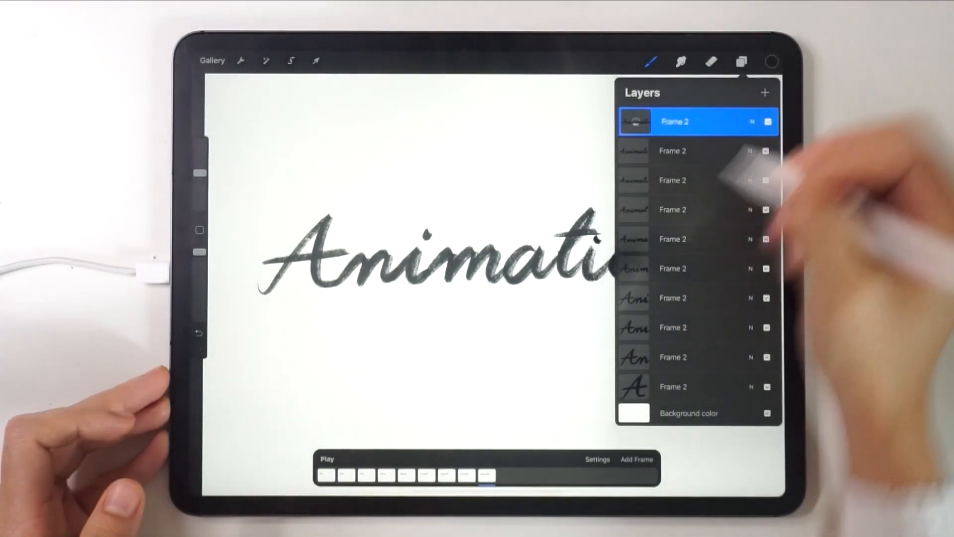
pyautogui.click(740, 60)
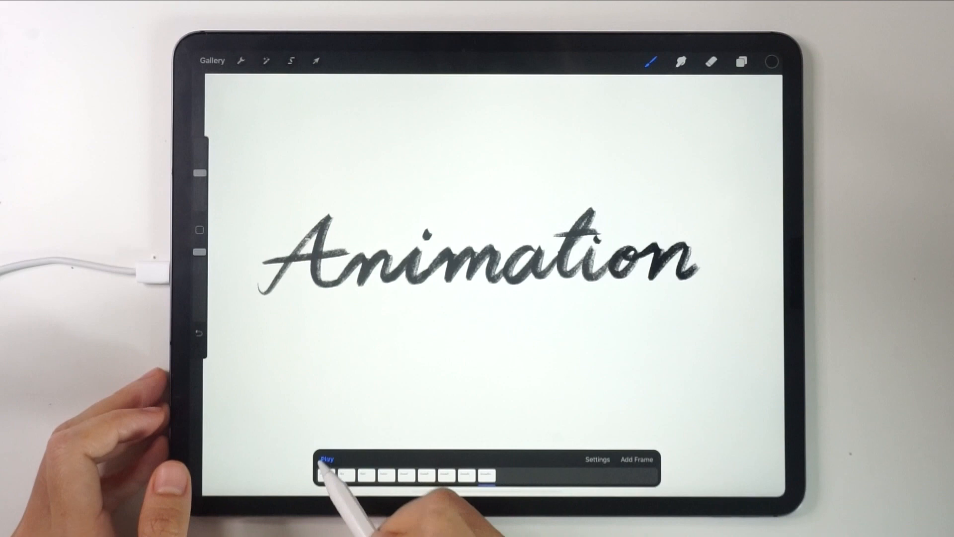
# Preview the finished word, switch playback to Loop, and play it again.
pyautogui.click(326, 458)
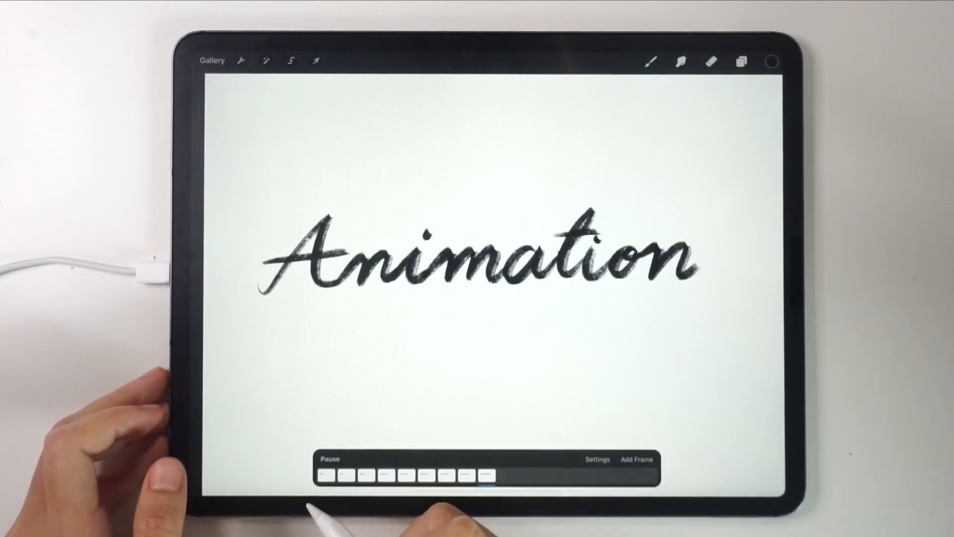
pyautogui.click(329, 458)
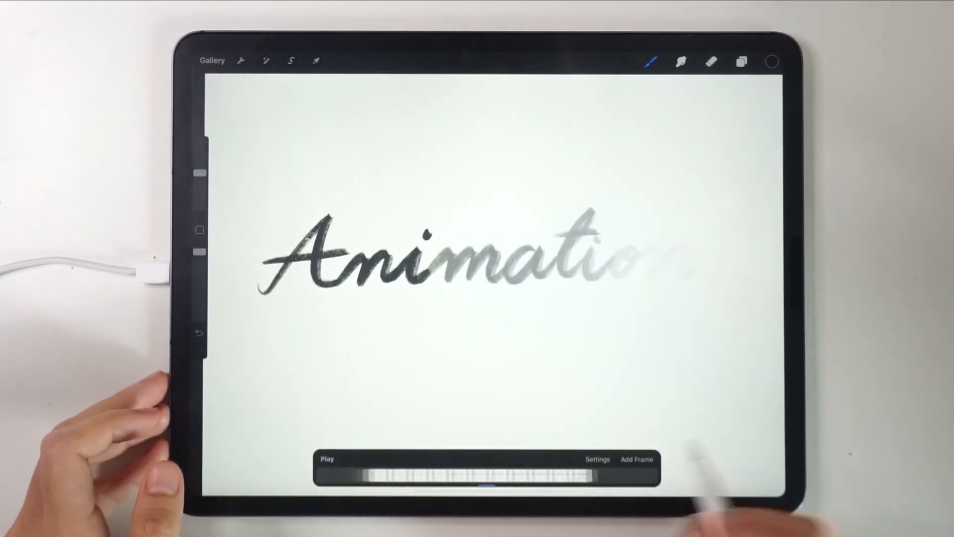
pyautogui.click(597, 459)
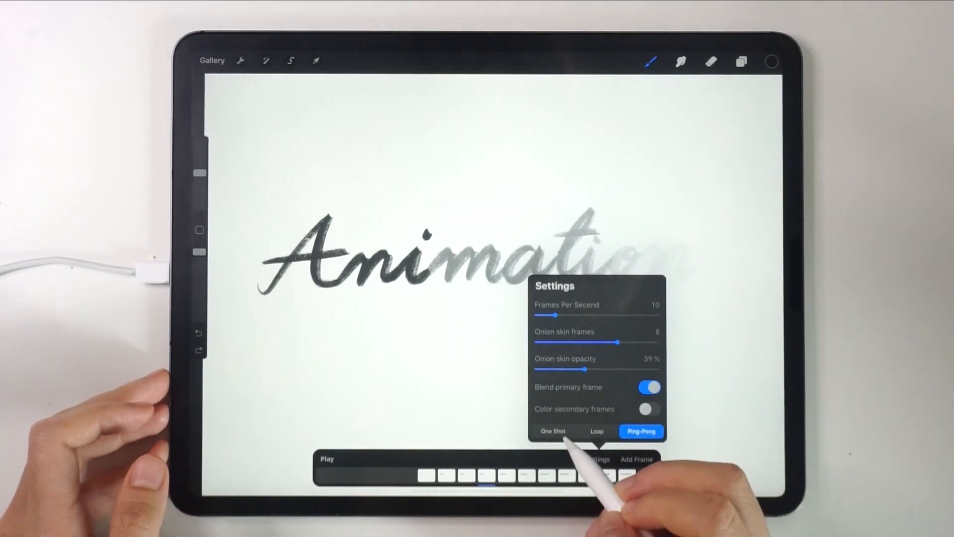
pyautogui.click(596, 431)
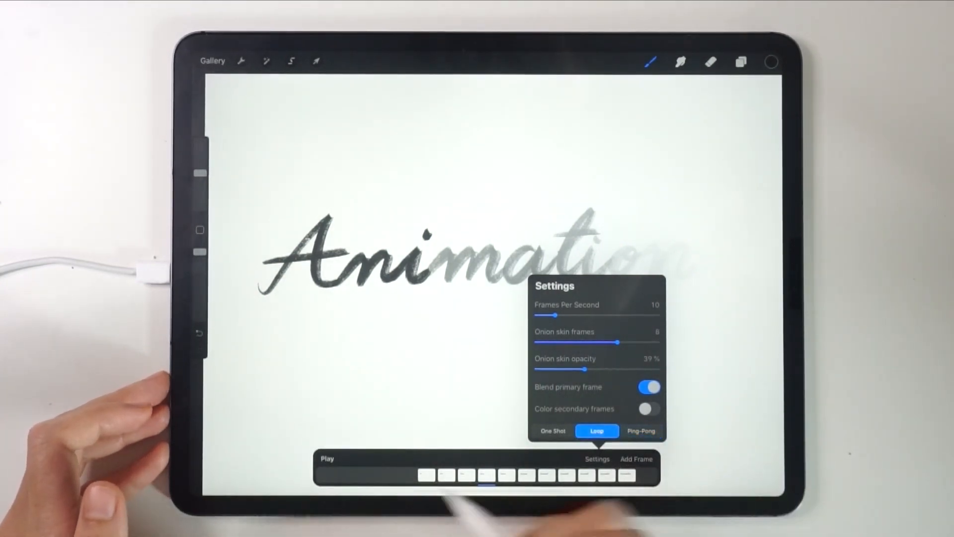
pyautogui.click(327, 458)
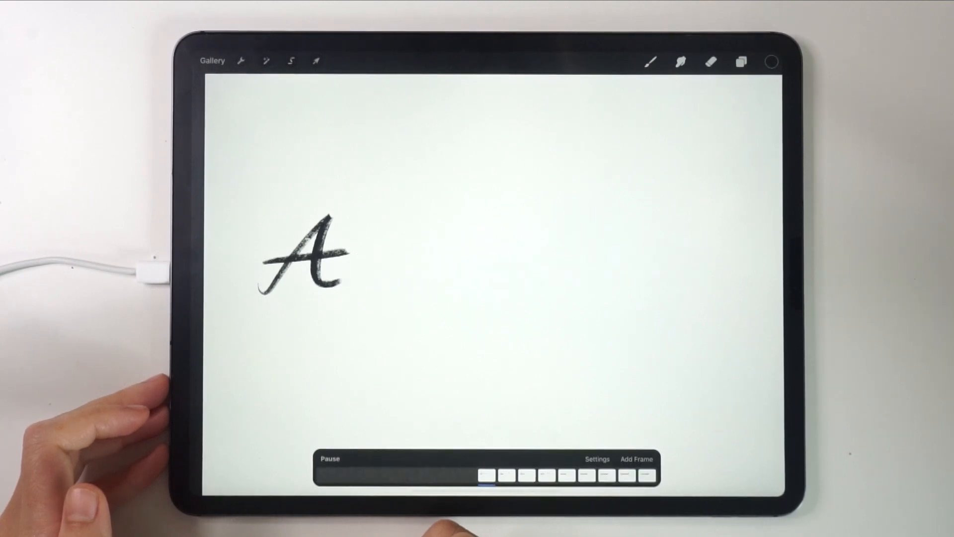
pyautogui.click(596, 458)
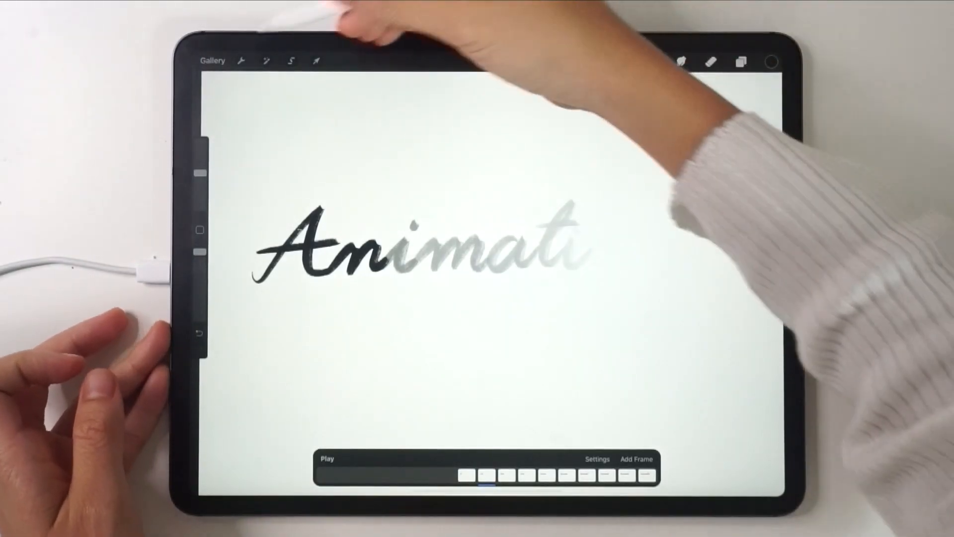
# Export an Animated GIF at Max Resolution after trying per-frame palette and Web Ready.
pyautogui.click(241, 60)
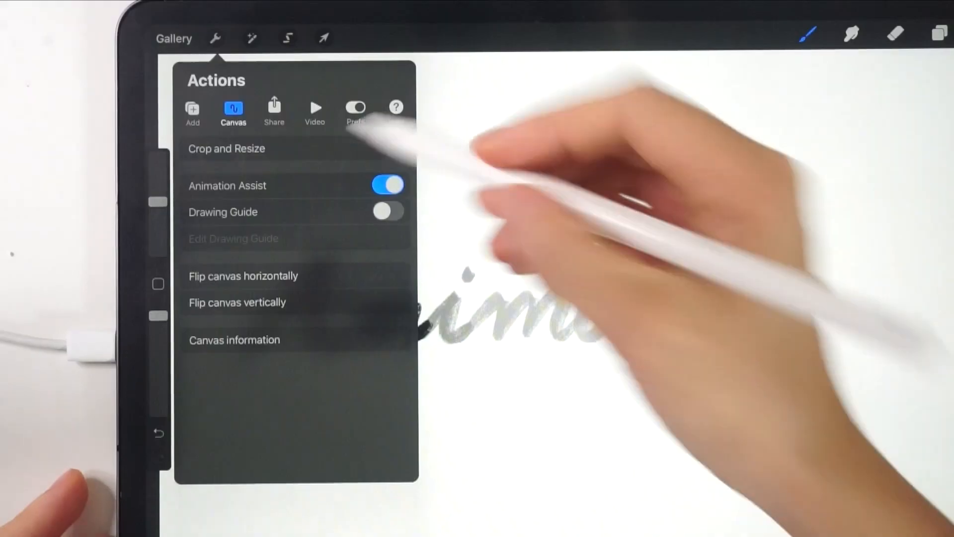
pyautogui.click(270, 110)
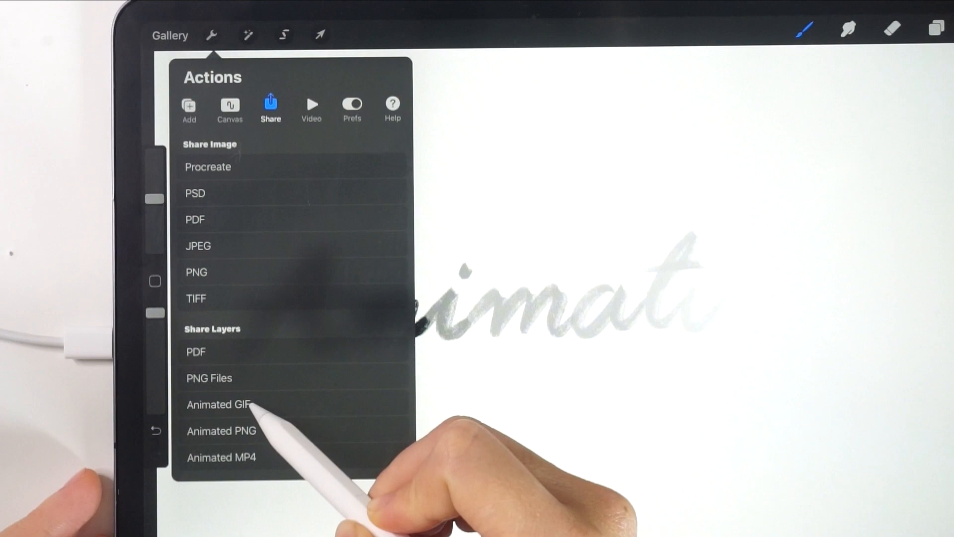
pyautogui.moveTo(274, 420)
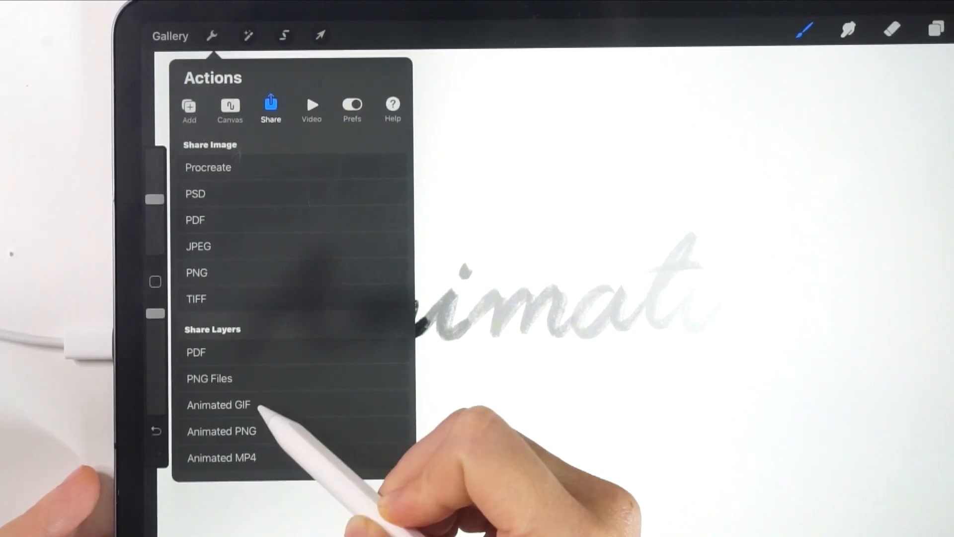
pyautogui.click(218, 404)
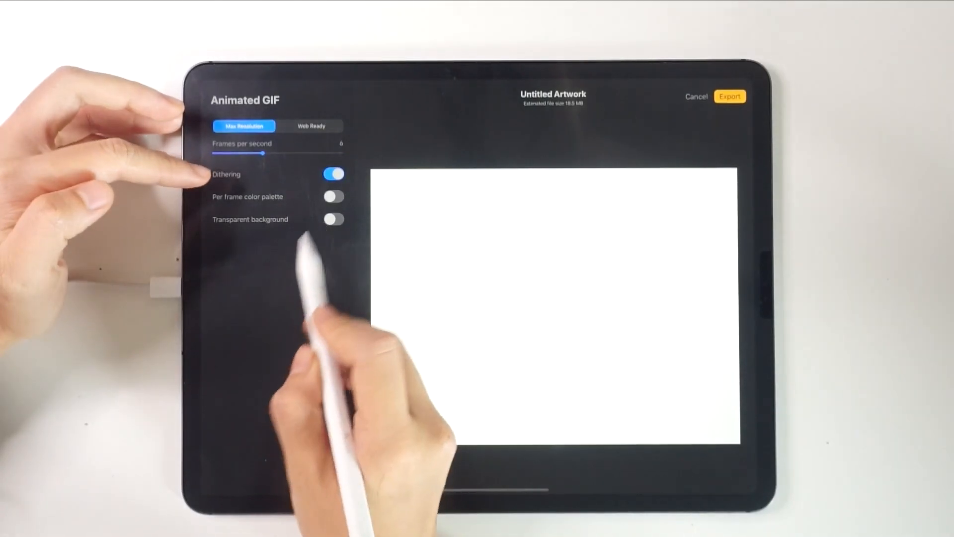
pyautogui.click(333, 196)
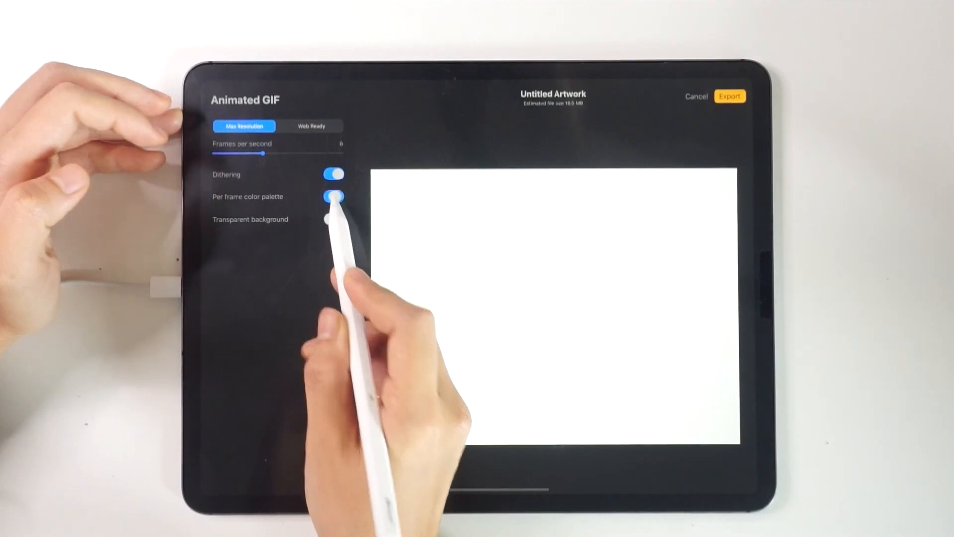
pyautogui.click(334, 196)
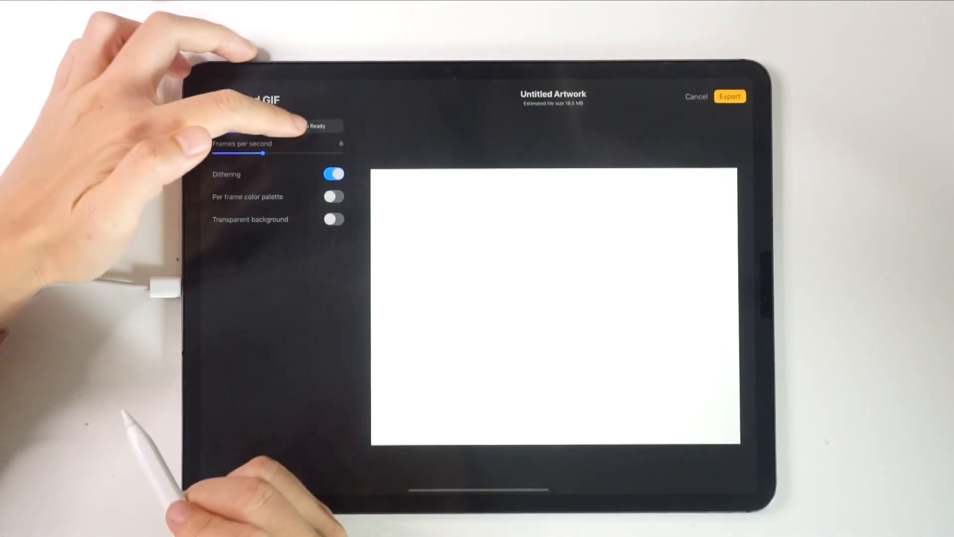
pyautogui.click(312, 126)
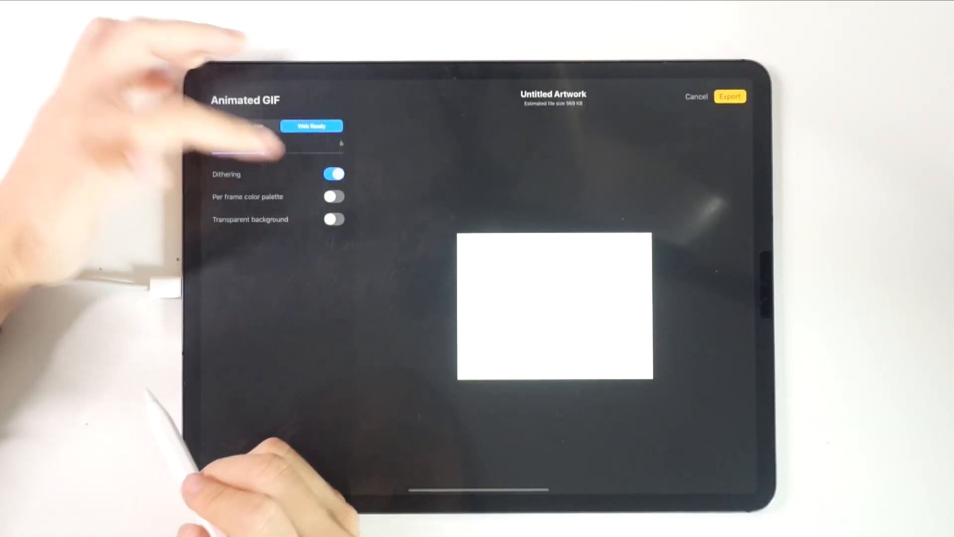
pyautogui.click(244, 126)
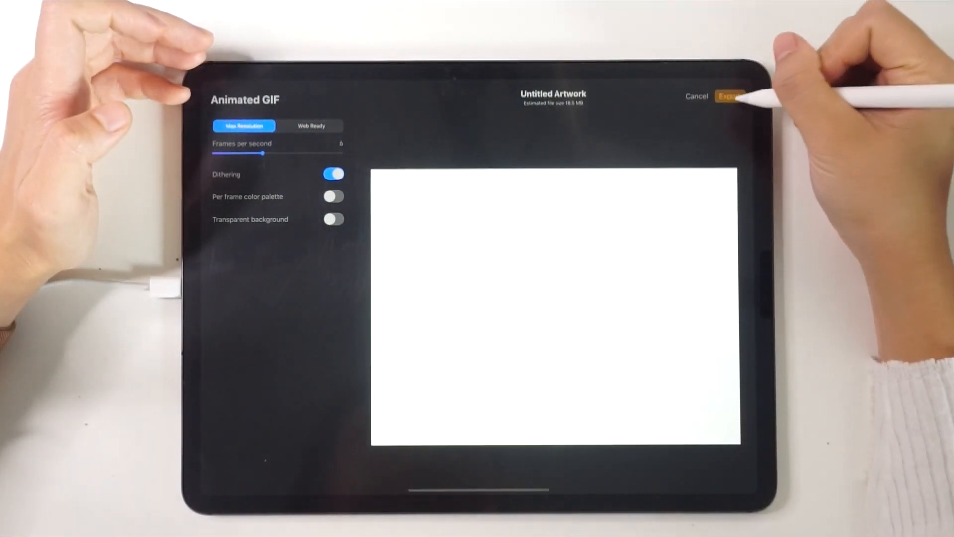
pyautogui.click(728, 96)
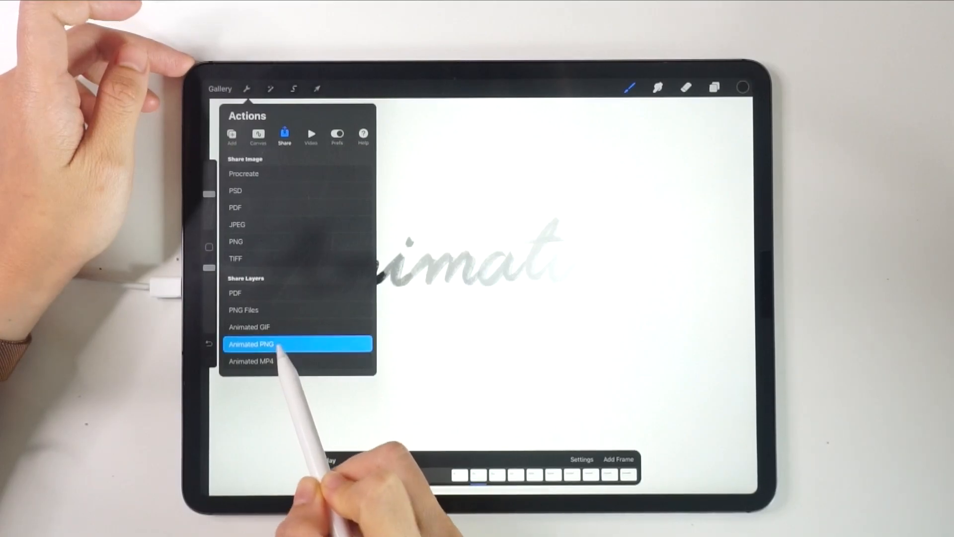
# Export an Animated PNG at Max Resolution and 6 frames per second.
pyautogui.click(298, 344)
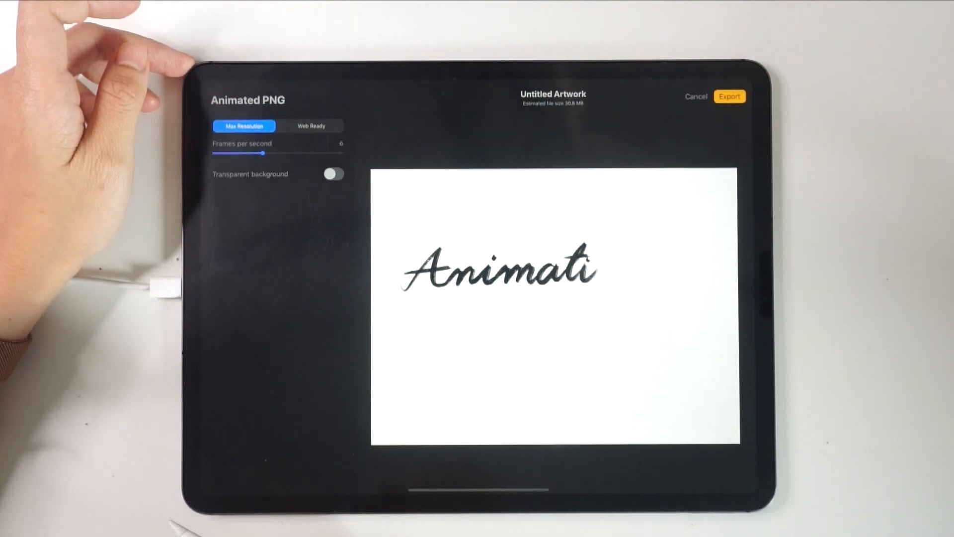
pyautogui.click(730, 96)
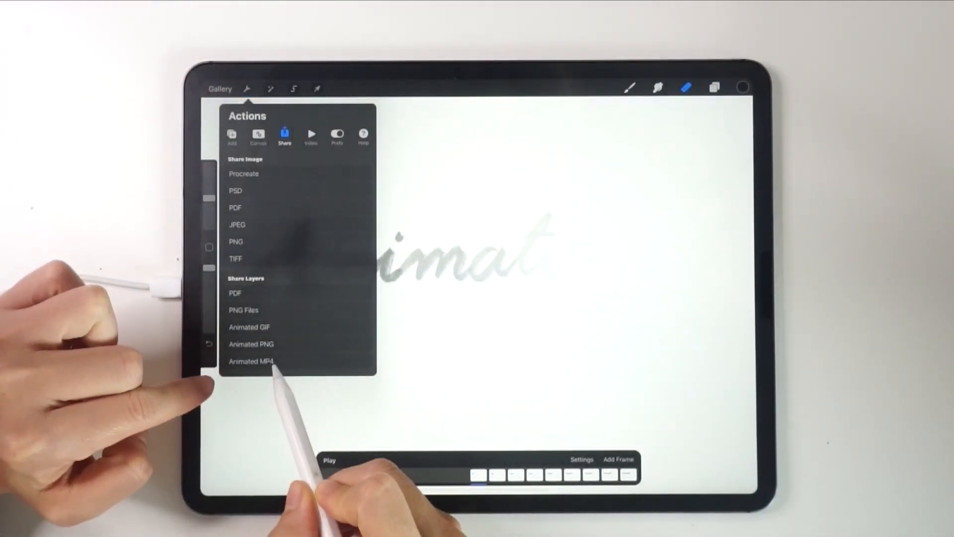
# Export the lettering frames as an Animated MP4 video and save it to Photos.
pyautogui.click(251, 361)
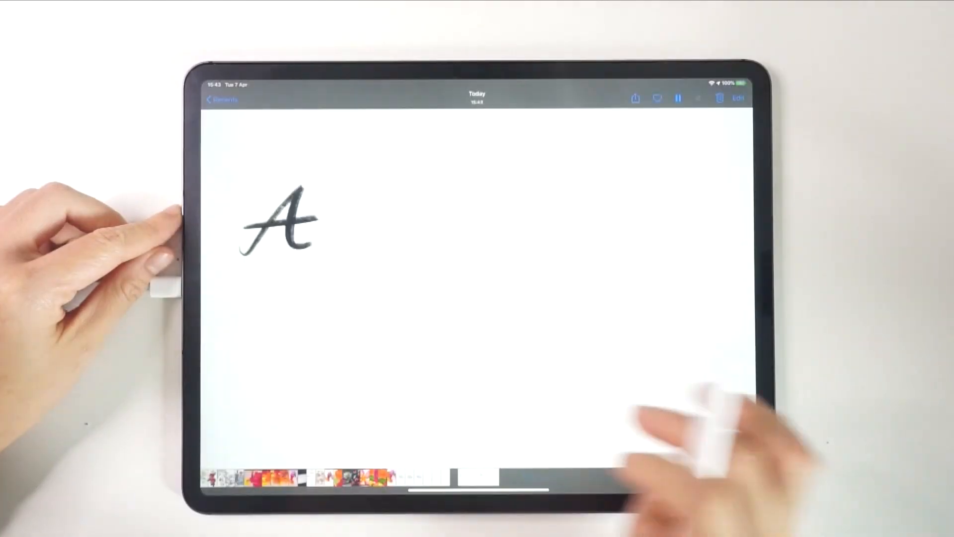
# Select another exported Animation file in Photos and play it back.
pyautogui.click(677, 98)
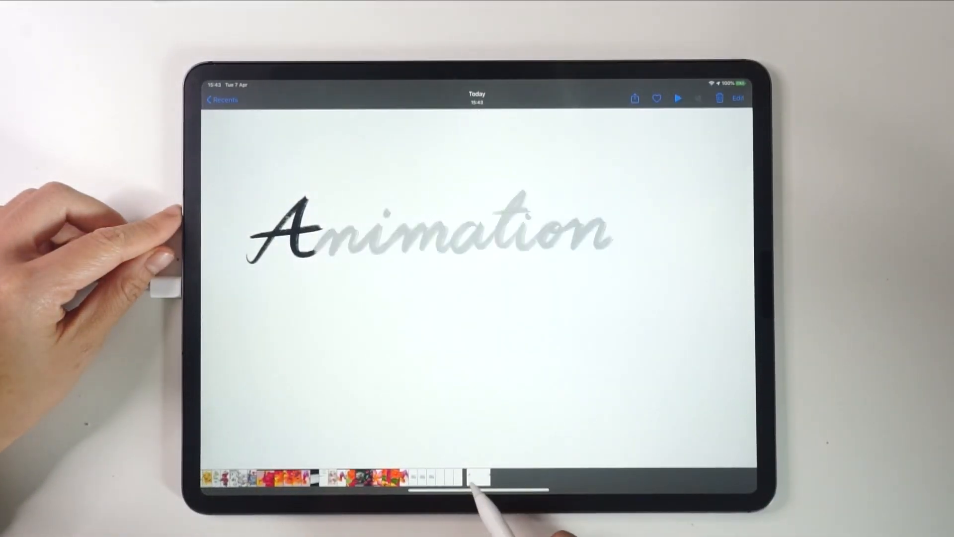
pyautogui.click(677, 98)
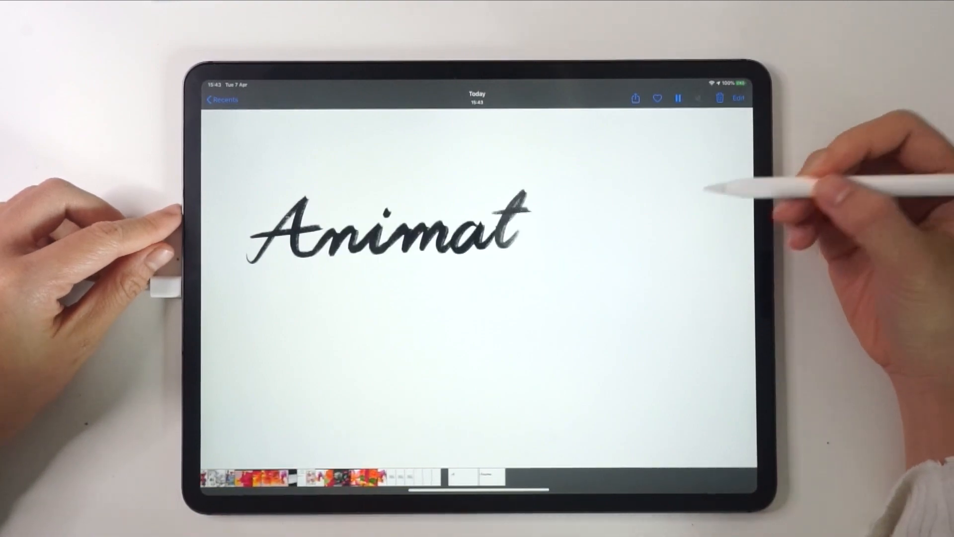